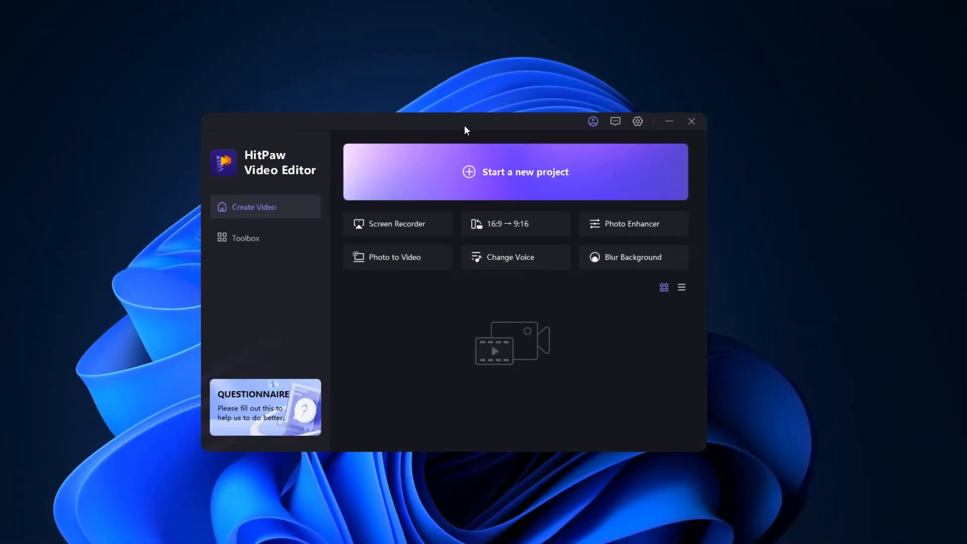
mouse_move(265, 237)
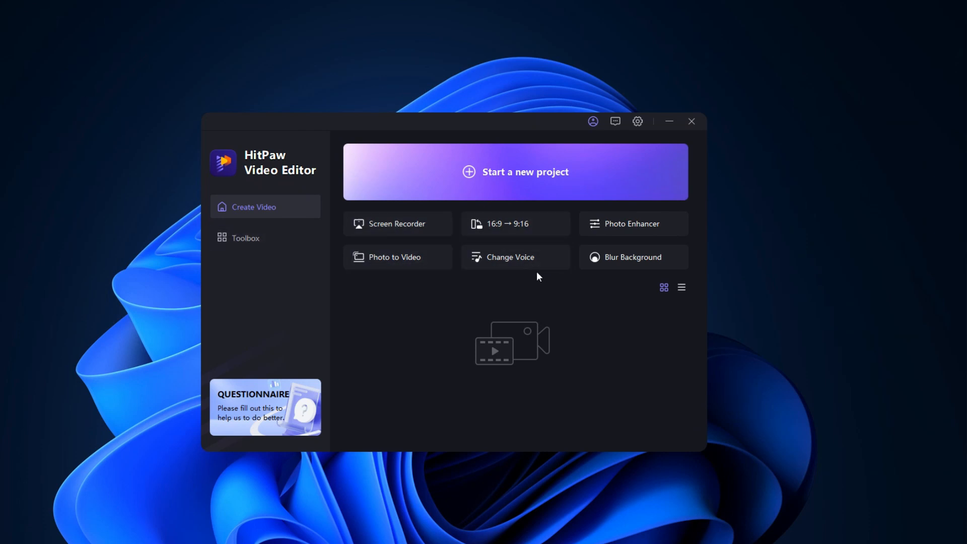
mouse_move(396, 309)
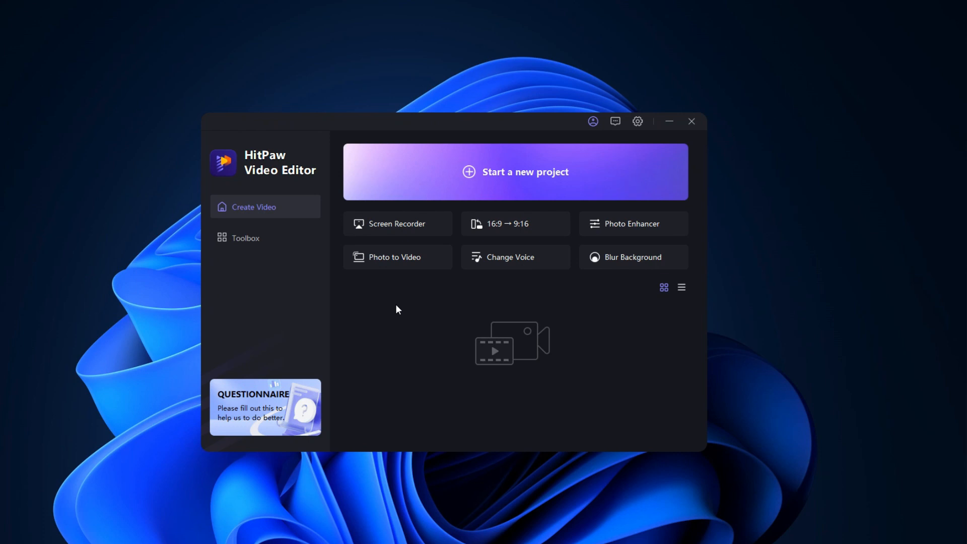
mouse_move(470, 242)
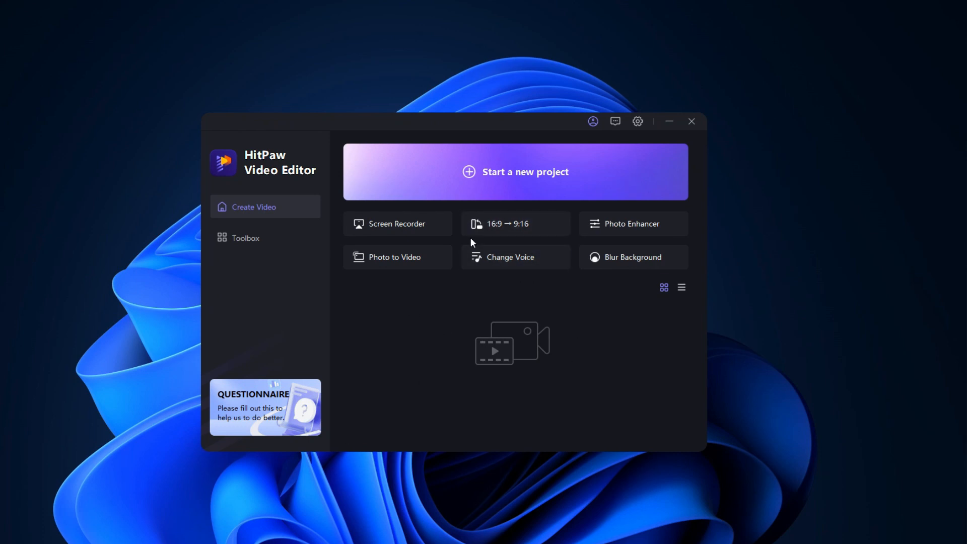
mouse_move(516, 232)
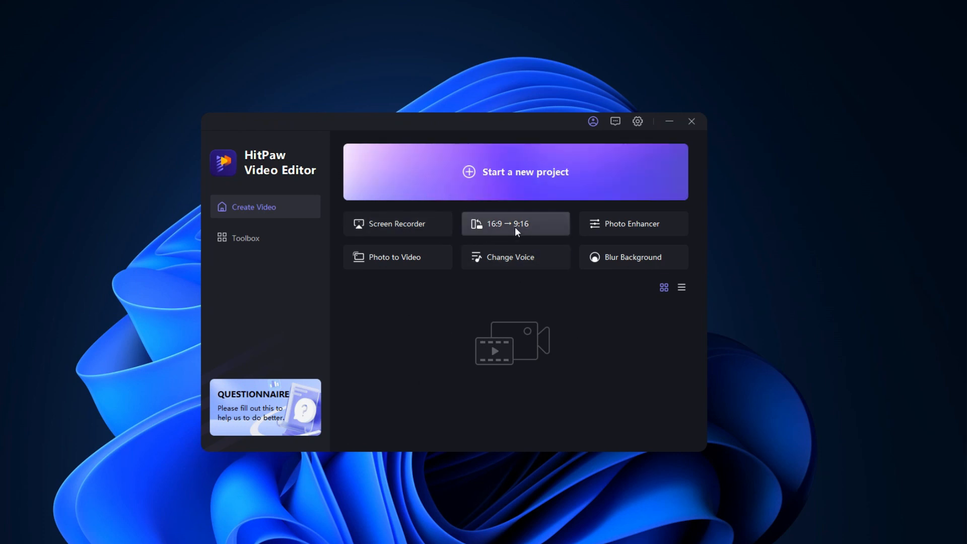
mouse_move(516, 240)
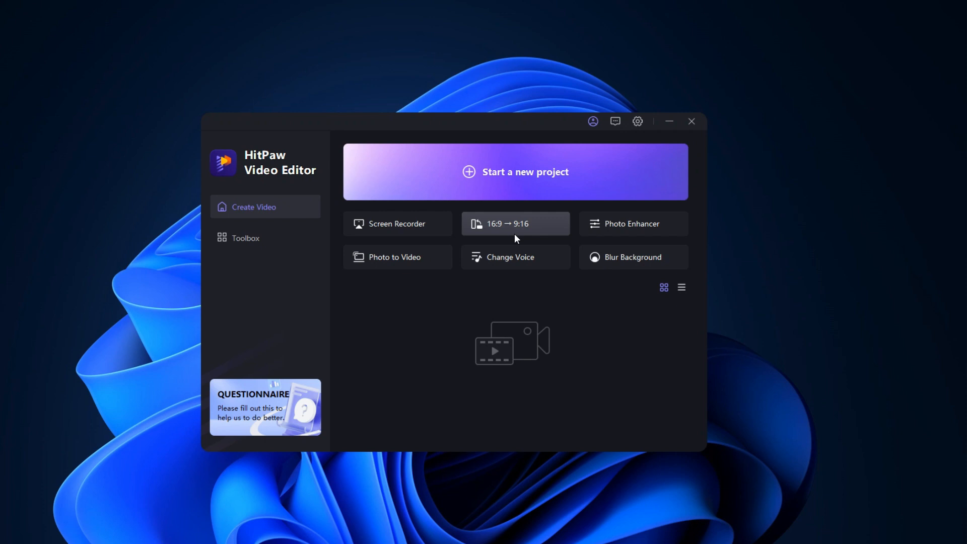
mouse_move(501, 240)
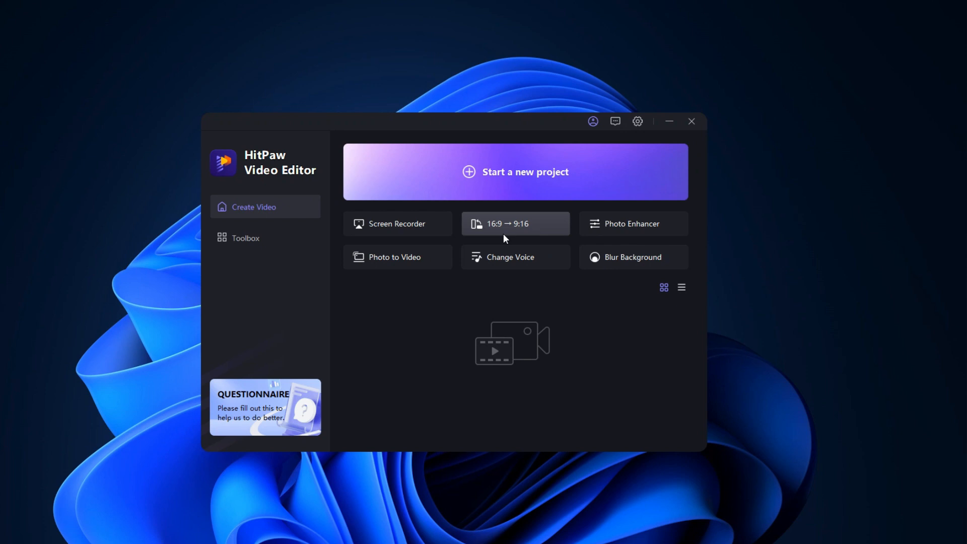
mouse_move(620, 235)
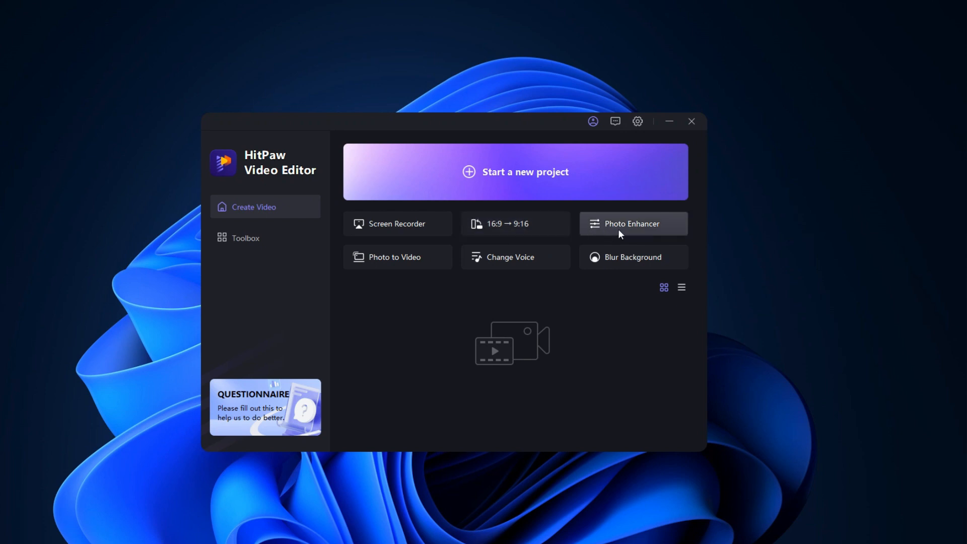
mouse_move(397, 256)
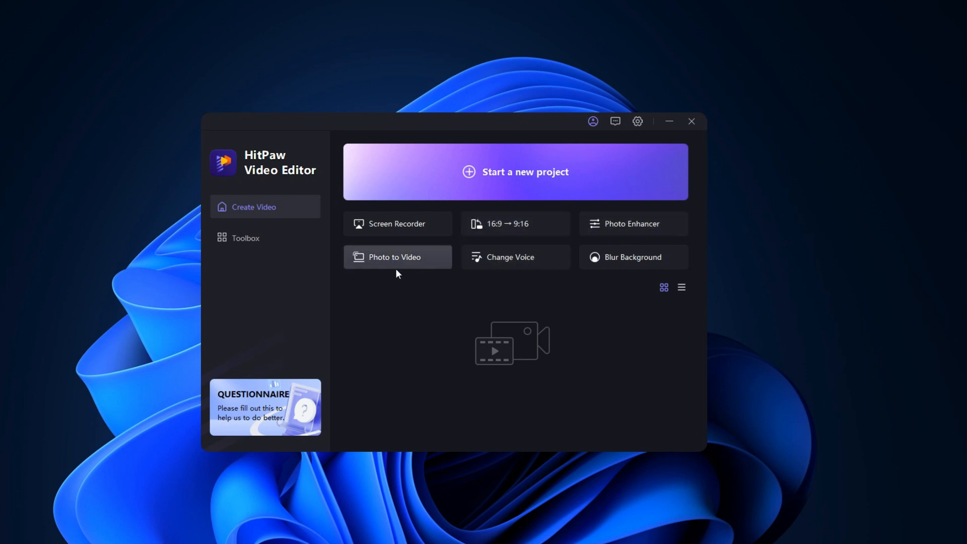
mouse_move(515, 258)
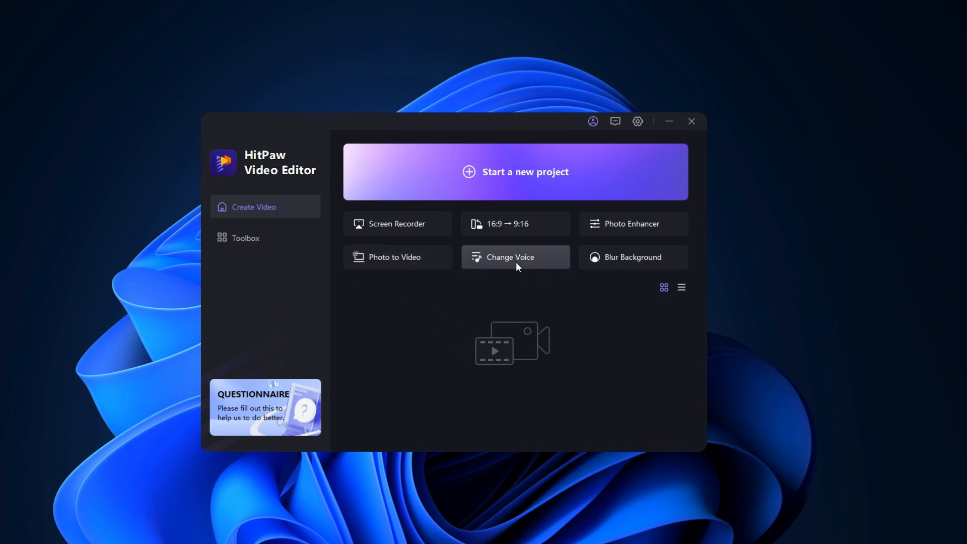
mouse_move(532, 267)
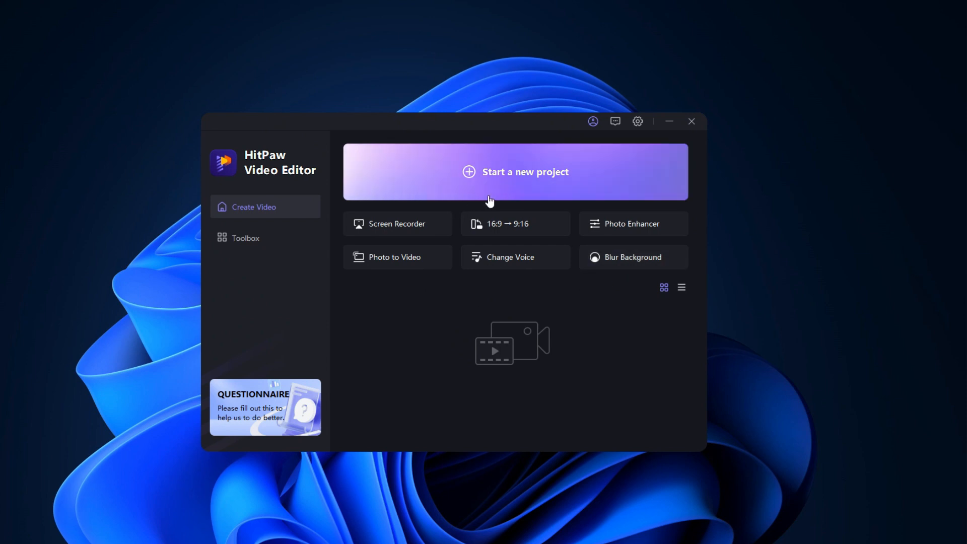
mouse_move(503, 175)
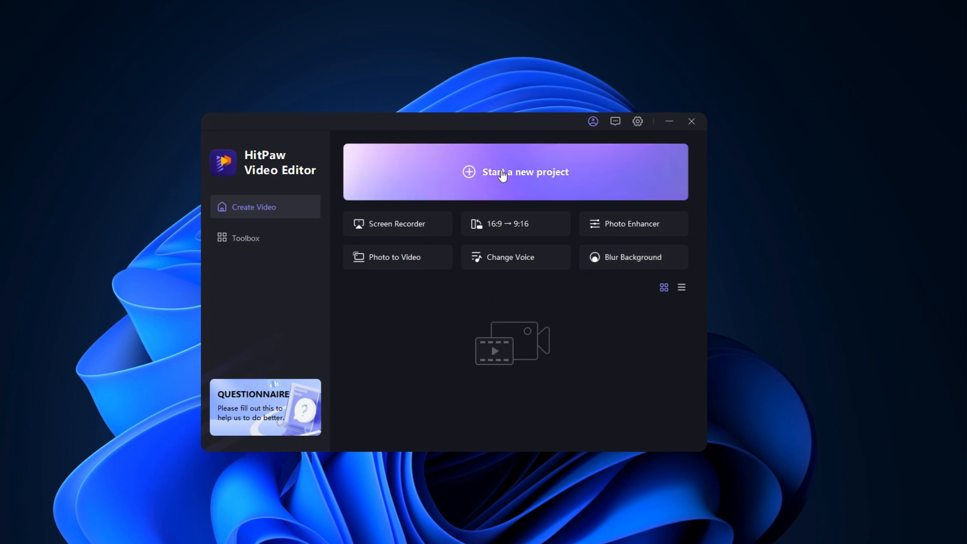
Start a new project and import the talking-head clip 20230903_164355 onto the timeline.
left_click(514, 171)
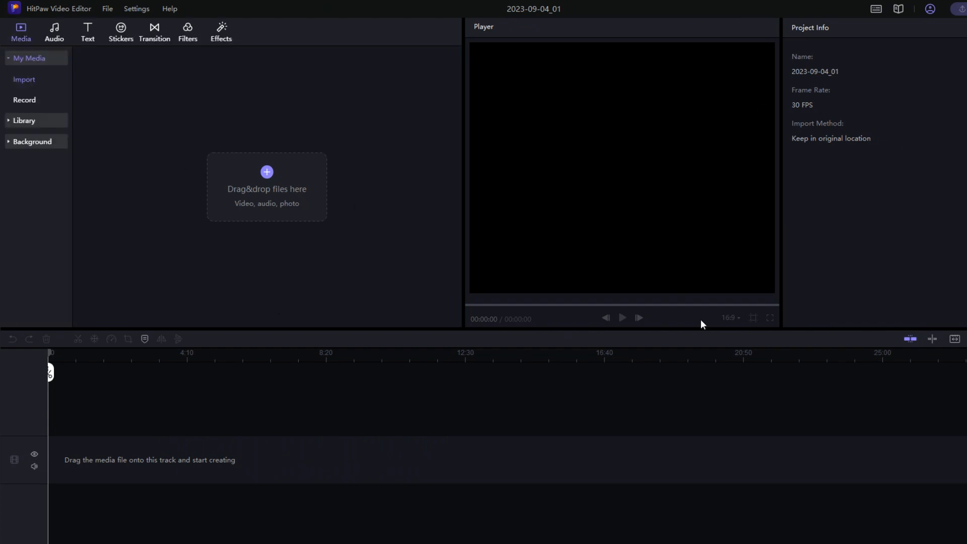
mouse_move(586, 239)
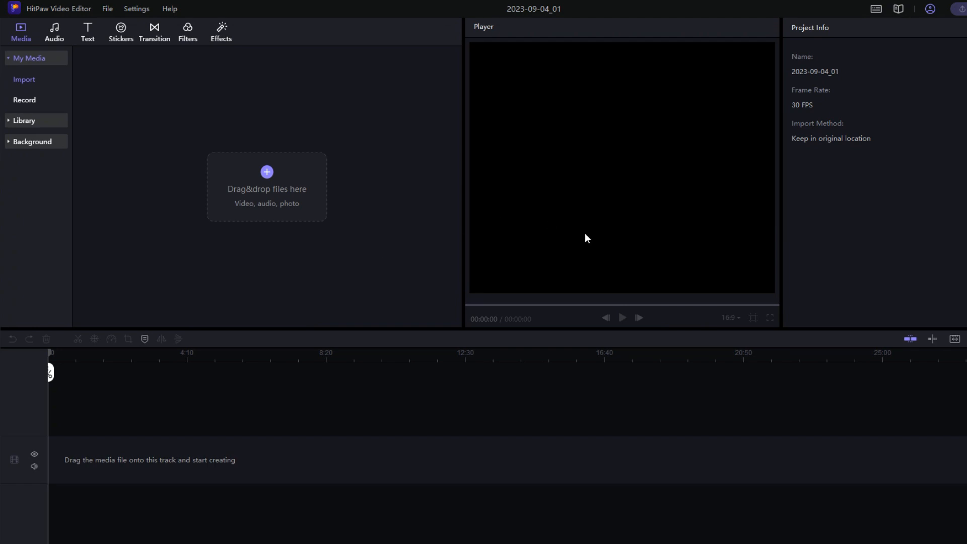
mouse_move(89, 75)
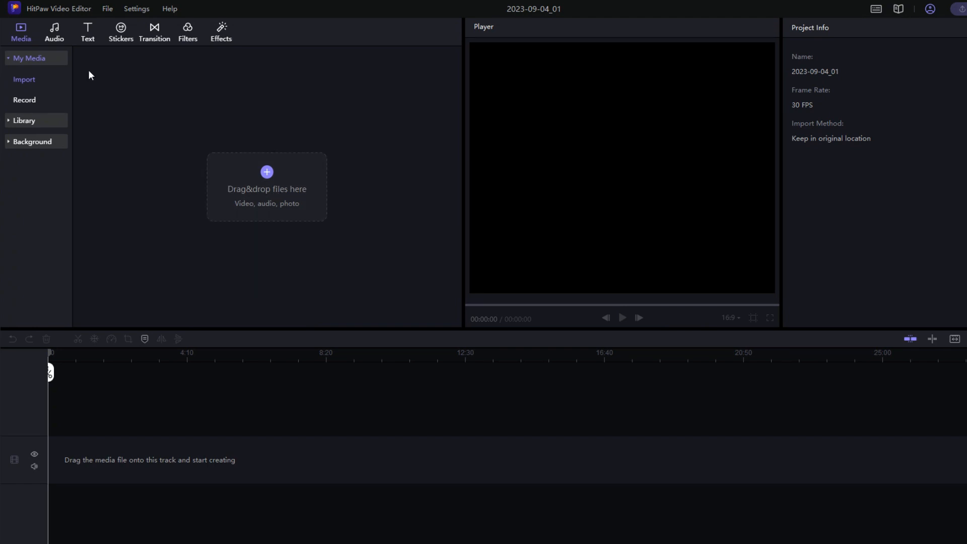
mouse_move(24, 79)
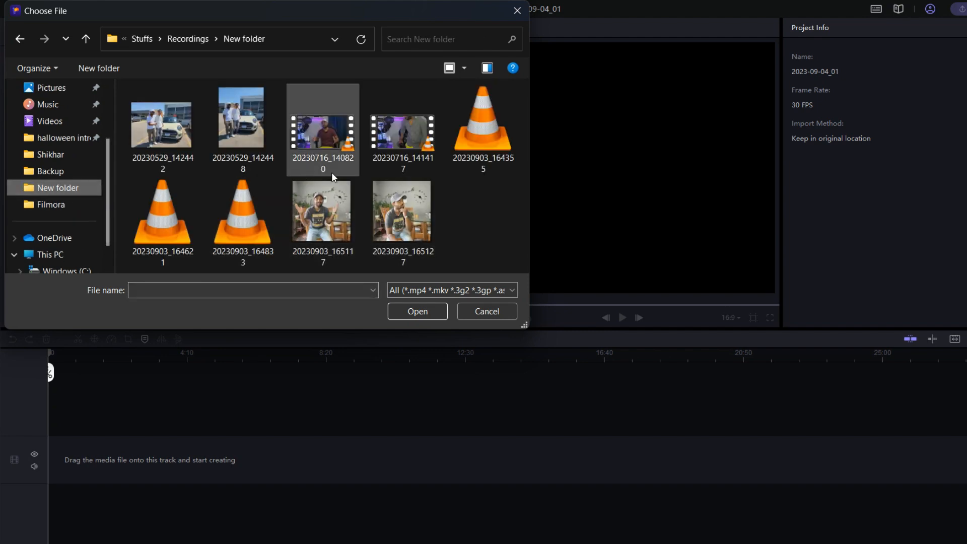
left_click(242, 211)
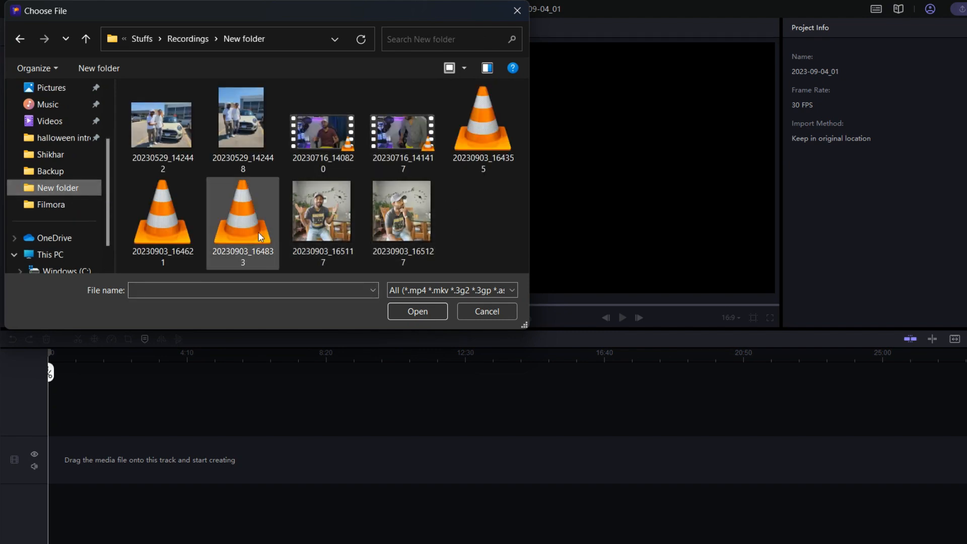
left_click(418, 311)
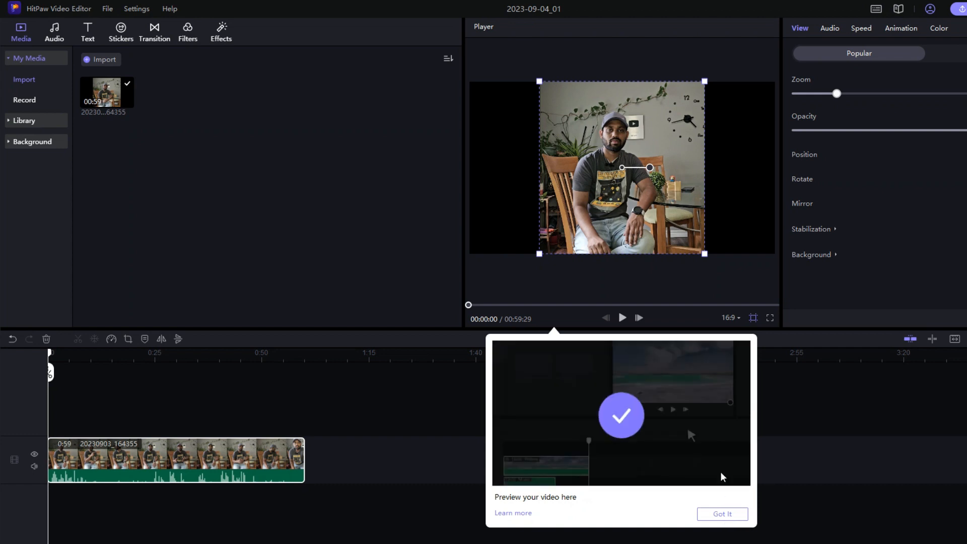
Dismiss the 'Preview your video here' tooltip.
left_click(722, 514)
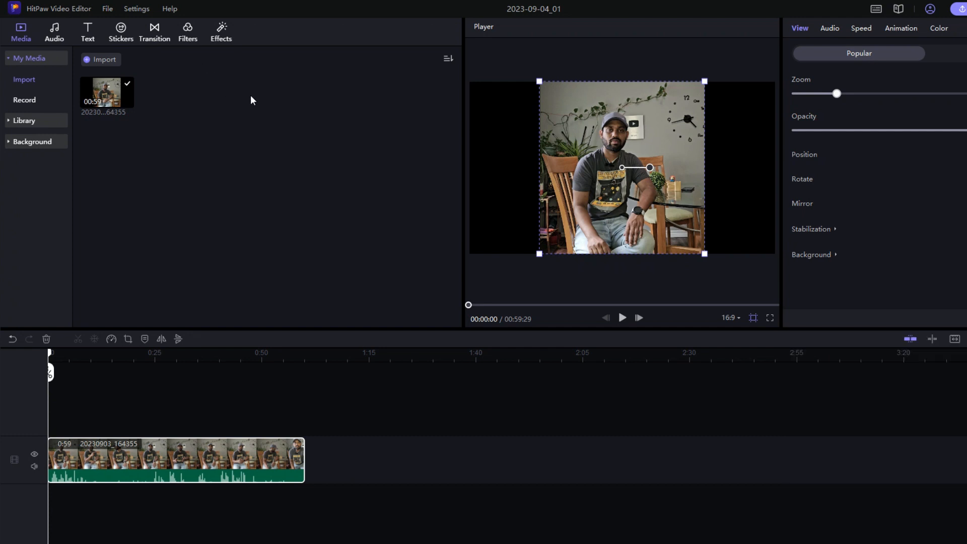
mouse_move(53, 360)
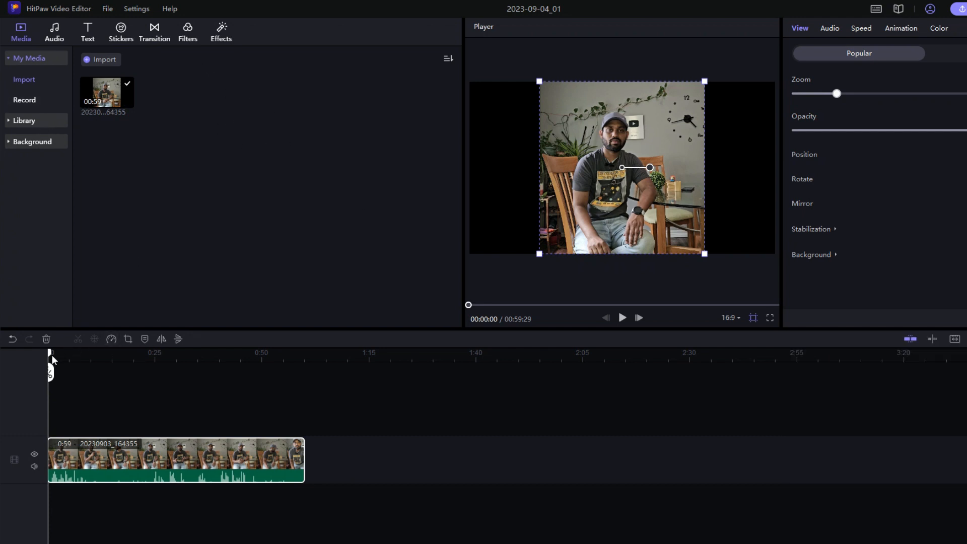
mouse_move(5, 367)
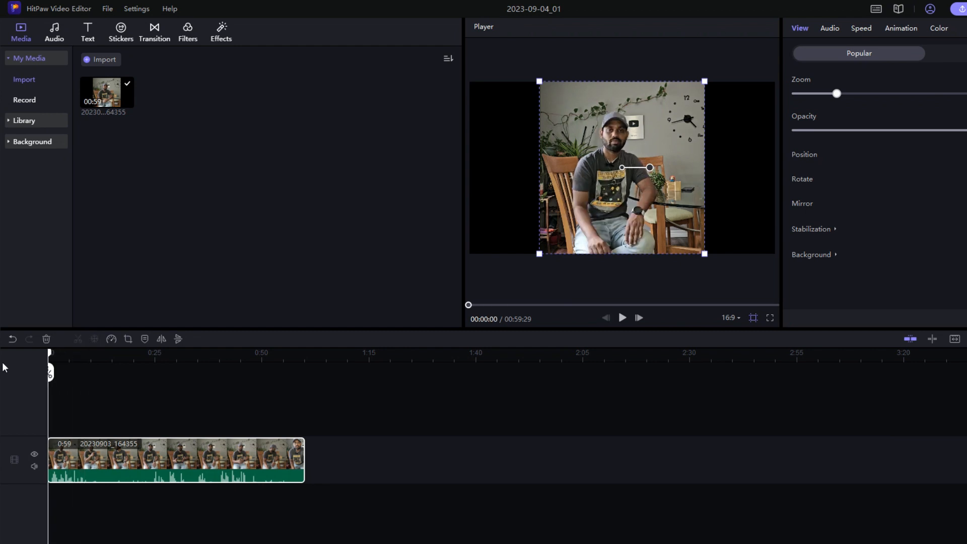
Browse the preset text title styles in the Text library.
left_click(88, 33)
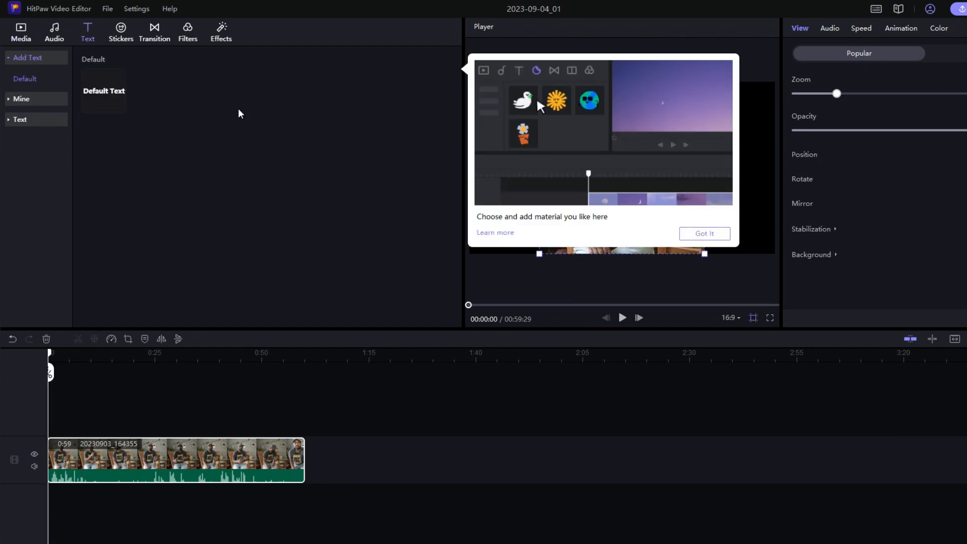
left_click(703, 234)
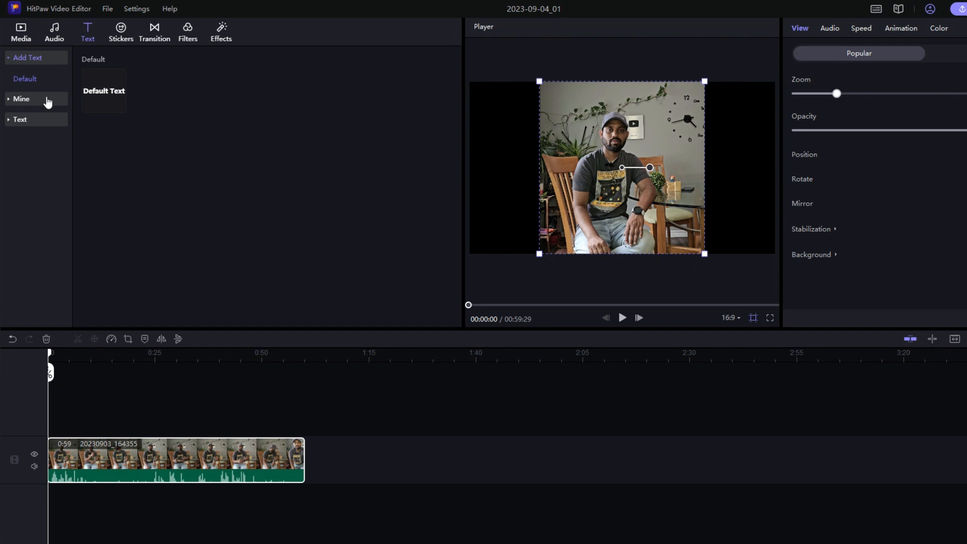
left_click(21, 99)
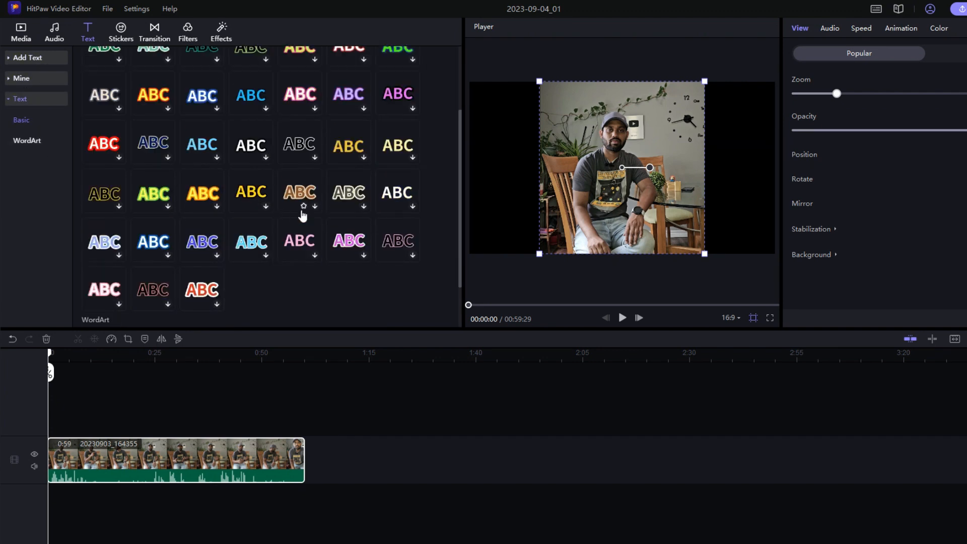
scroll("down", 3)
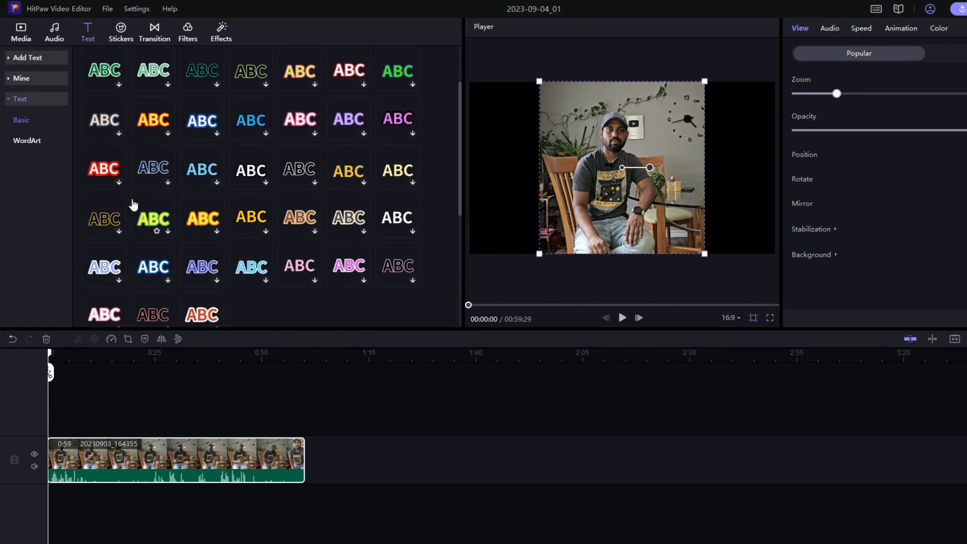
Browse the subscribe sticker collection in the Stickers library.
left_click(120, 31)
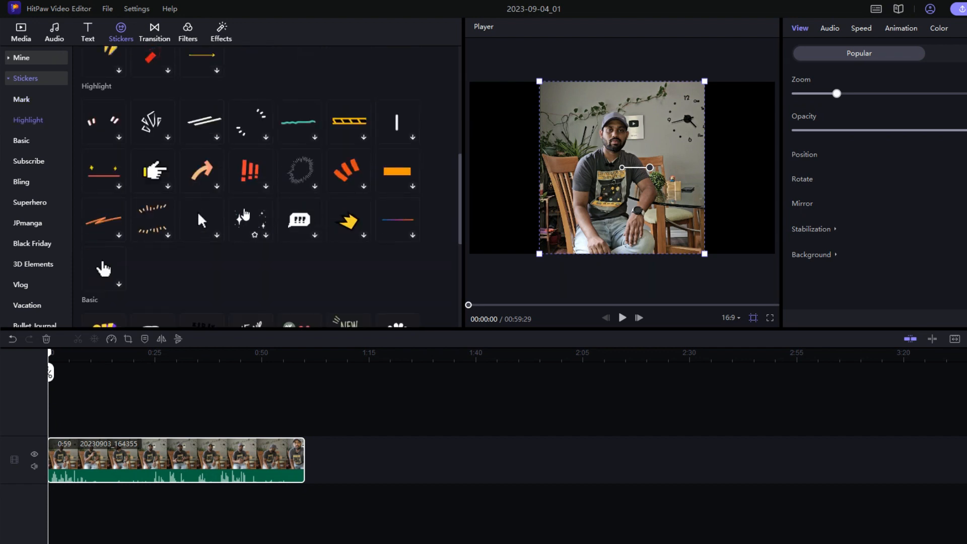
left_click(21, 142)
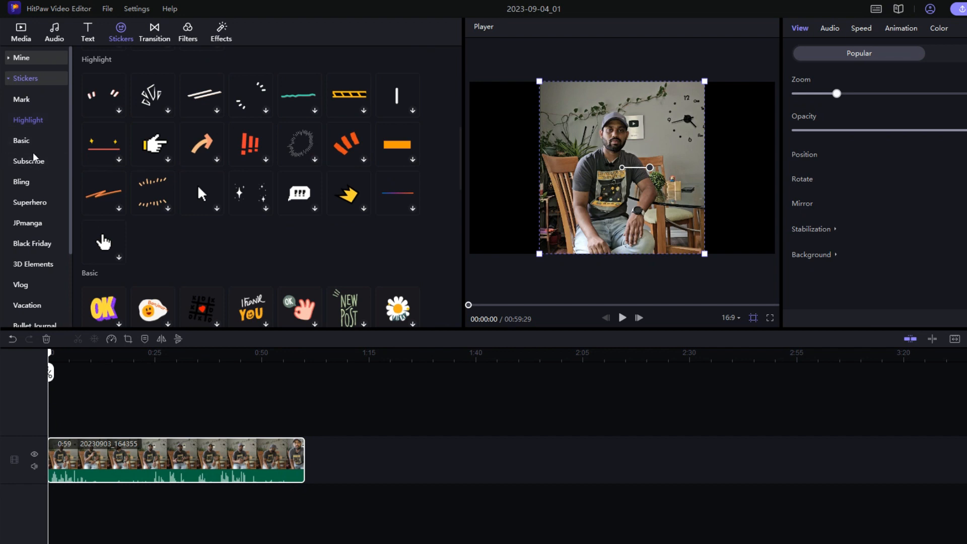
left_click(28, 161)
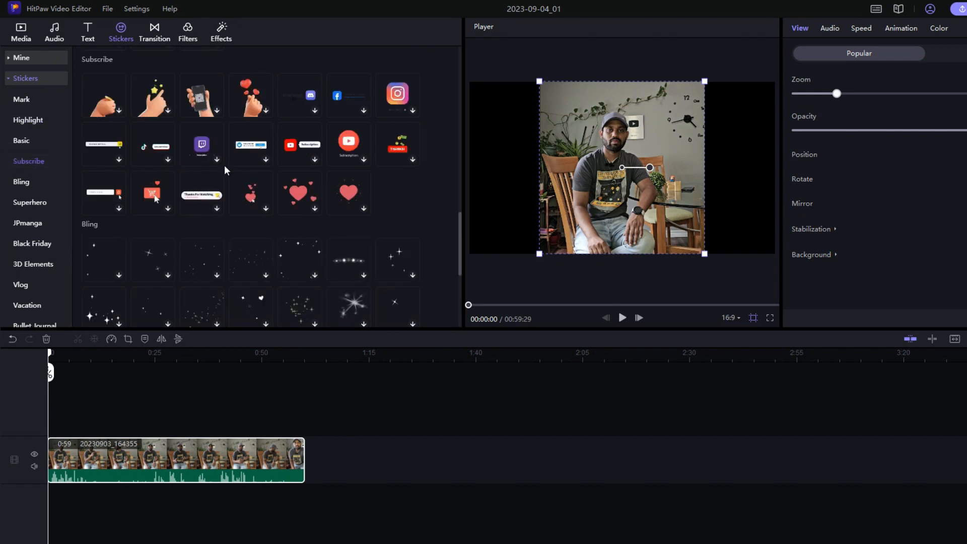
scroll("down", 3)
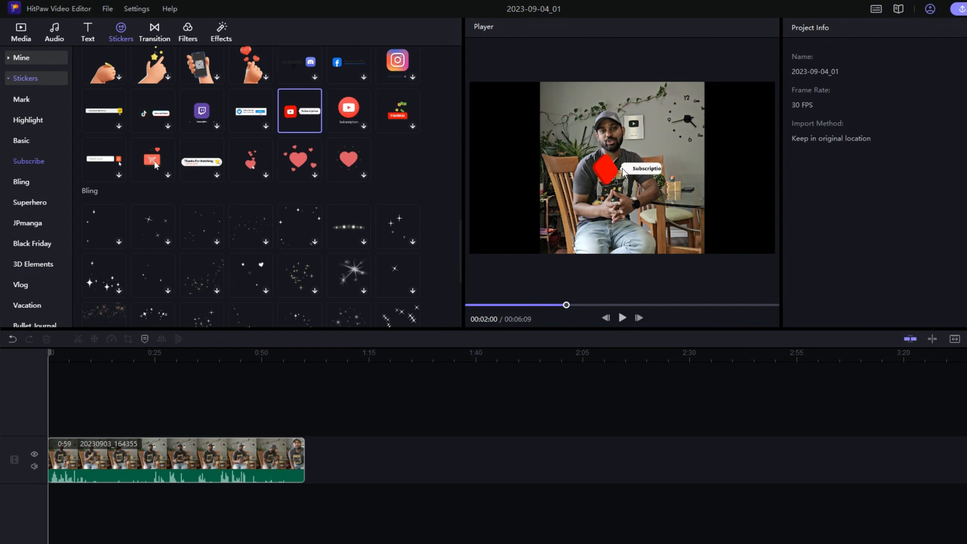
mouse_move(348, 172)
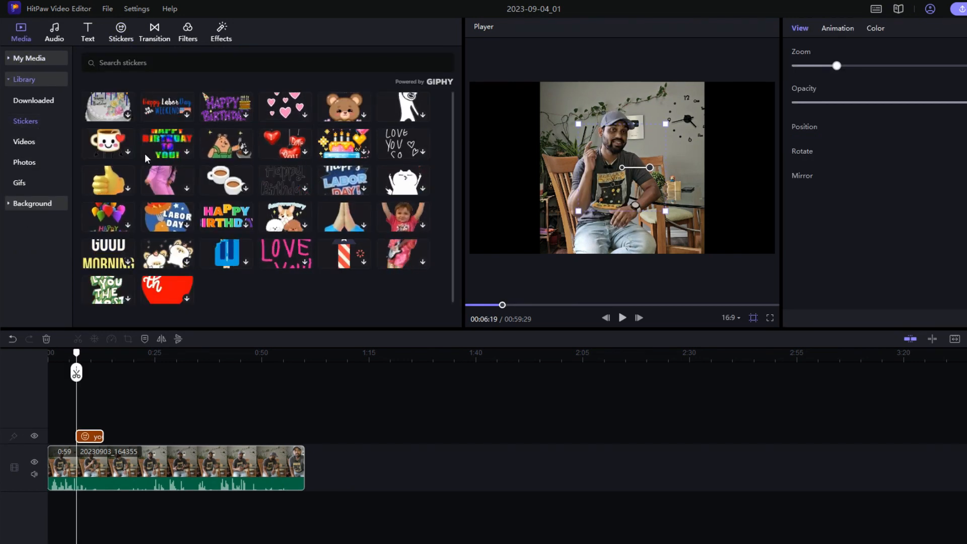
Browse the Pixabay stock videos, then switch to the stock photo library.
left_click(24, 141)
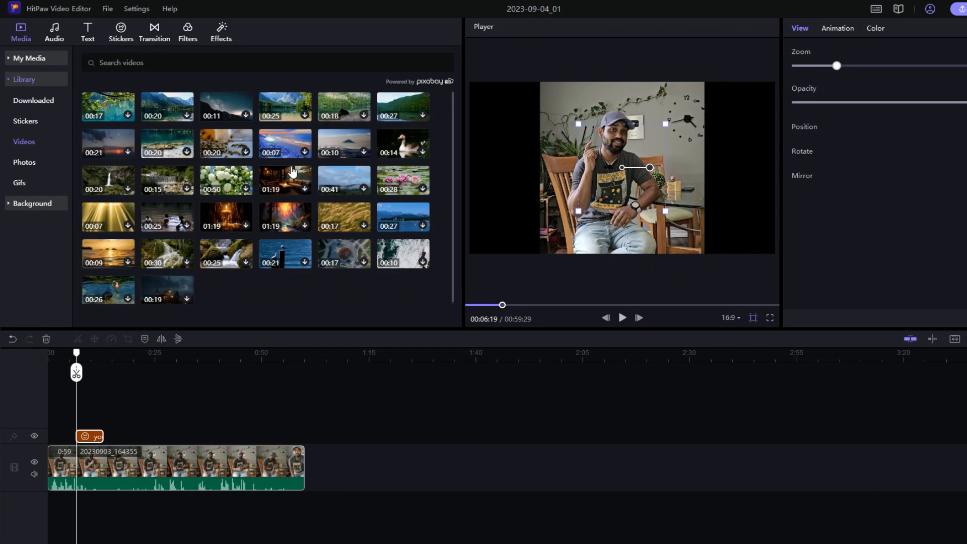
mouse_move(274, 160)
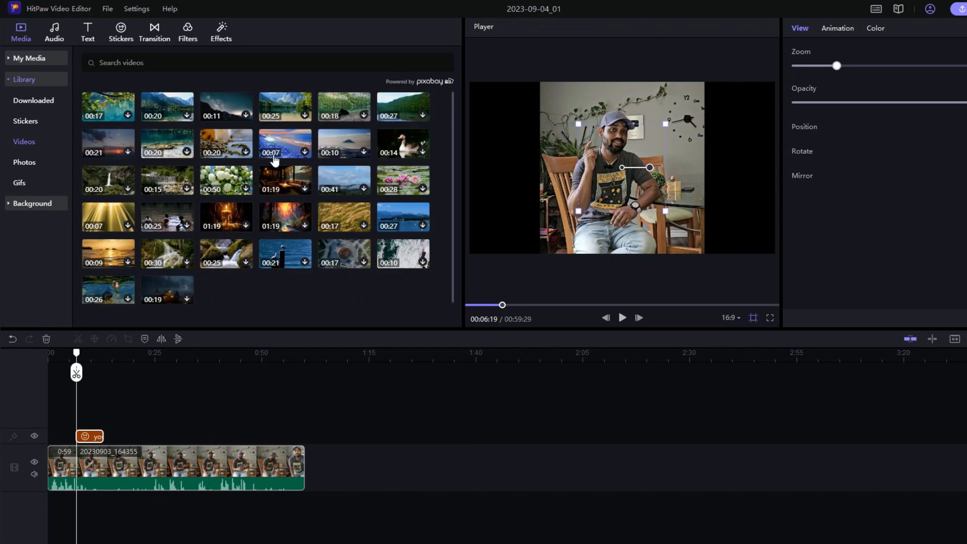
mouse_move(204, 220)
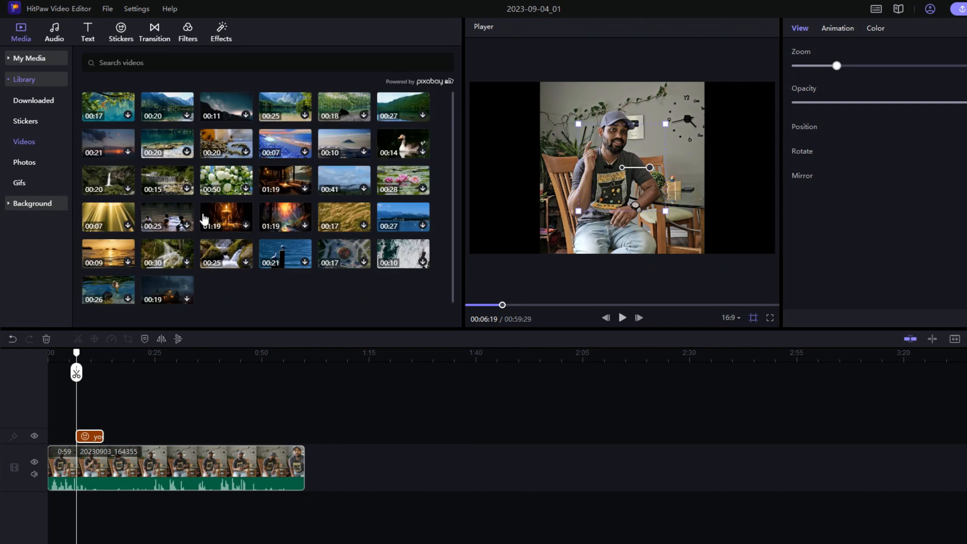
mouse_move(273, 239)
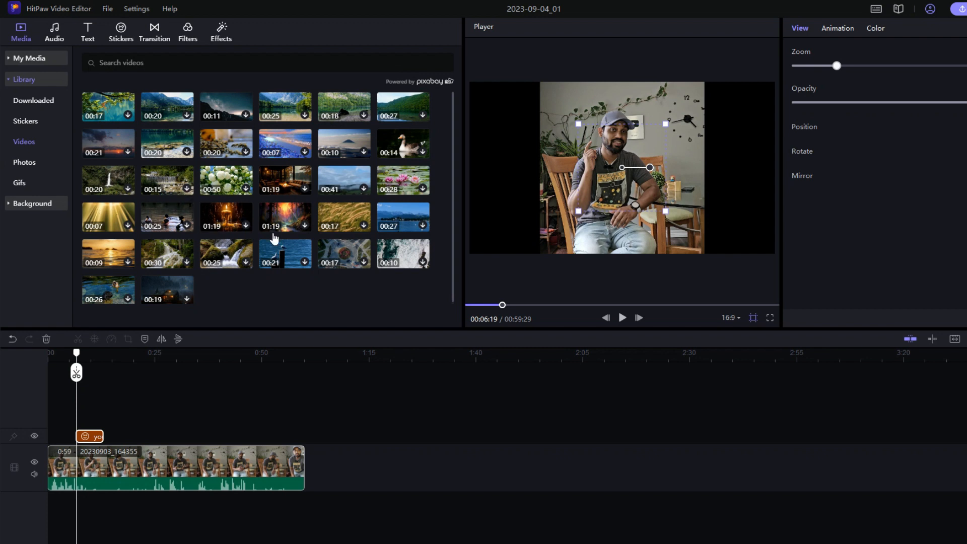
mouse_move(56, 151)
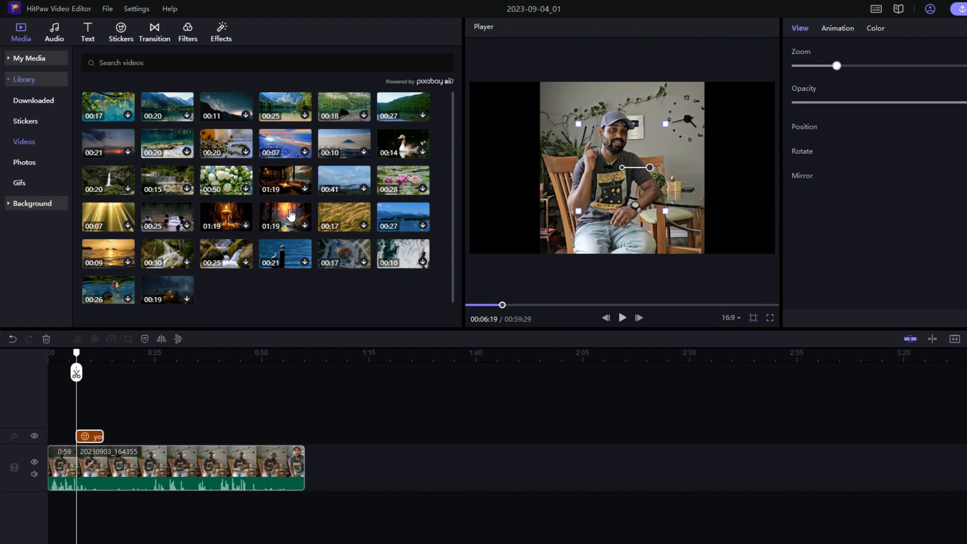
mouse_move(283, 200)
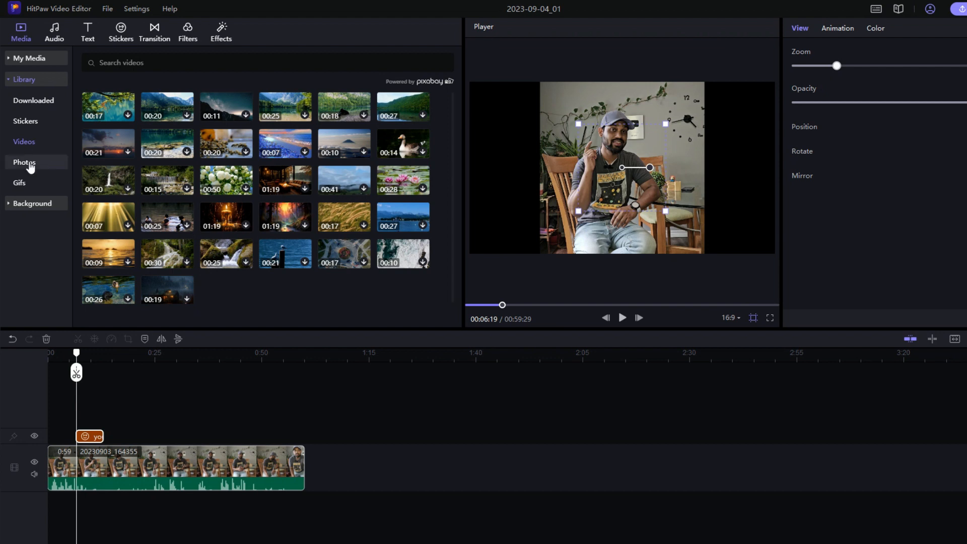
mouse_move(34, 171)
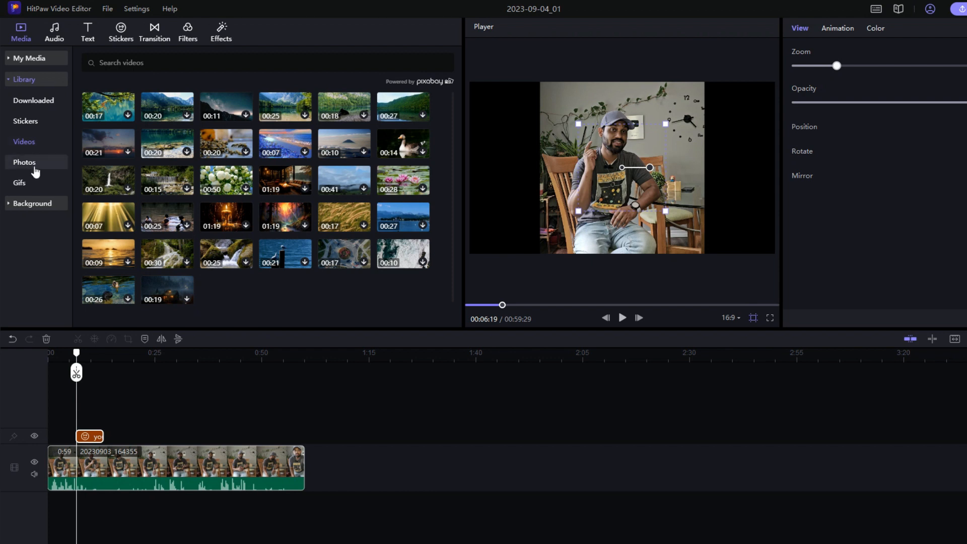
left_click(24, 163)
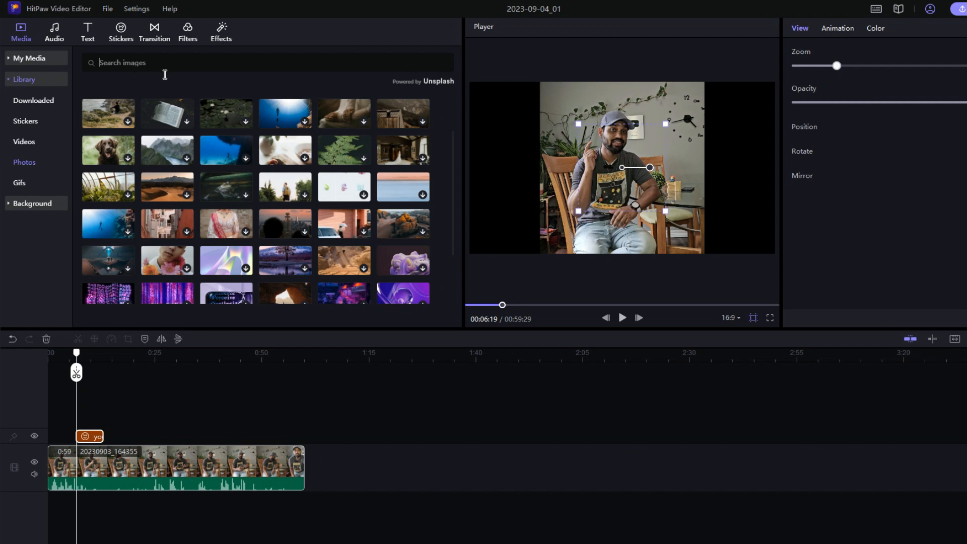
Search the stock photos for 'food', then switch to the GIPHY GIF library.
type("f")
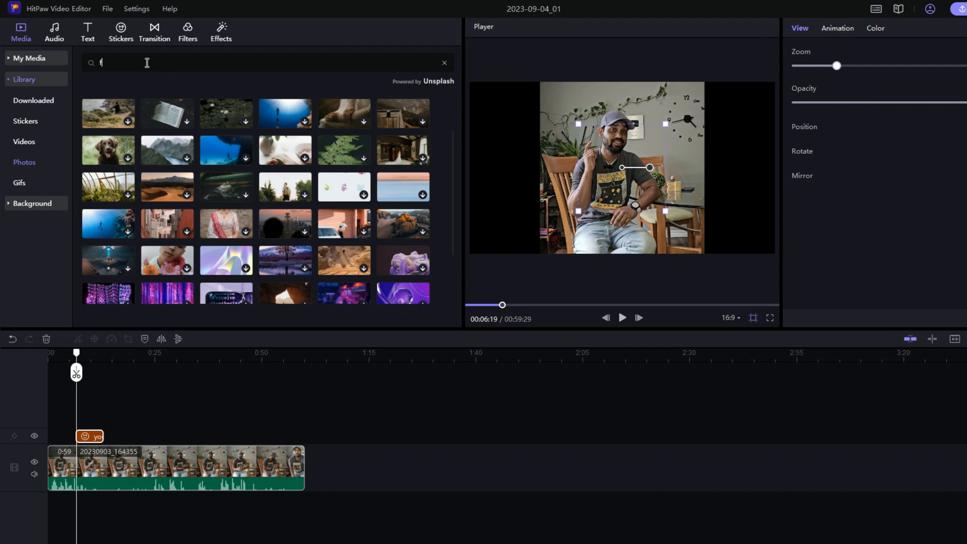
type("ood")
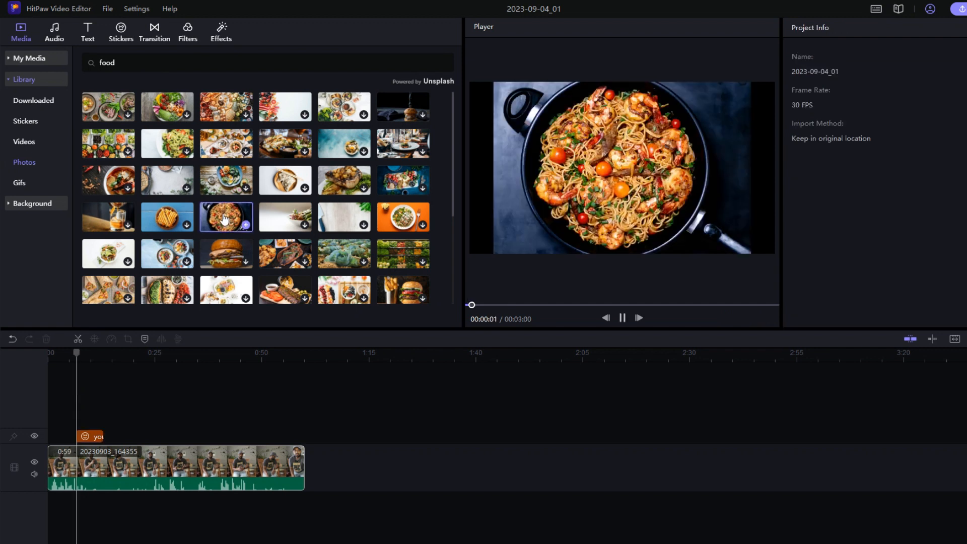
left_click(19, 182)
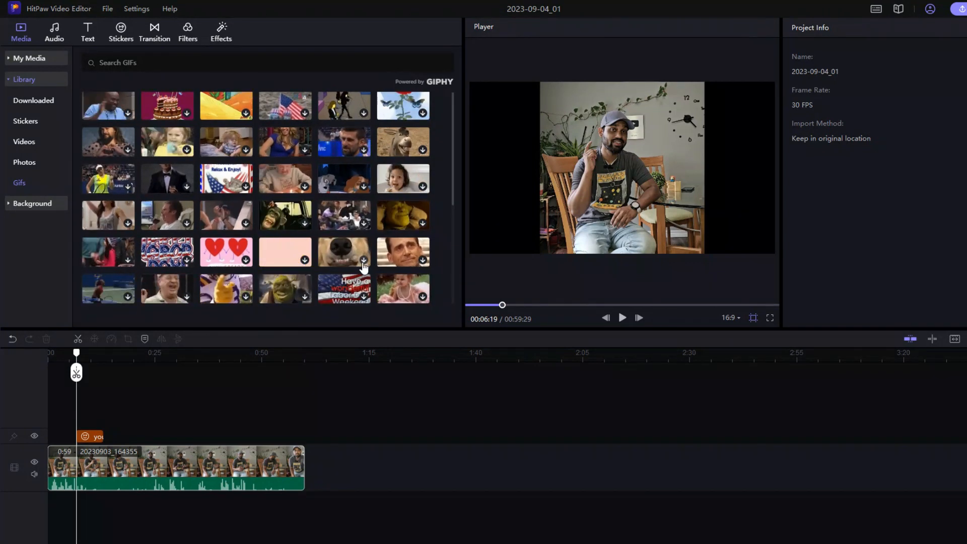
scroll("down", 3)
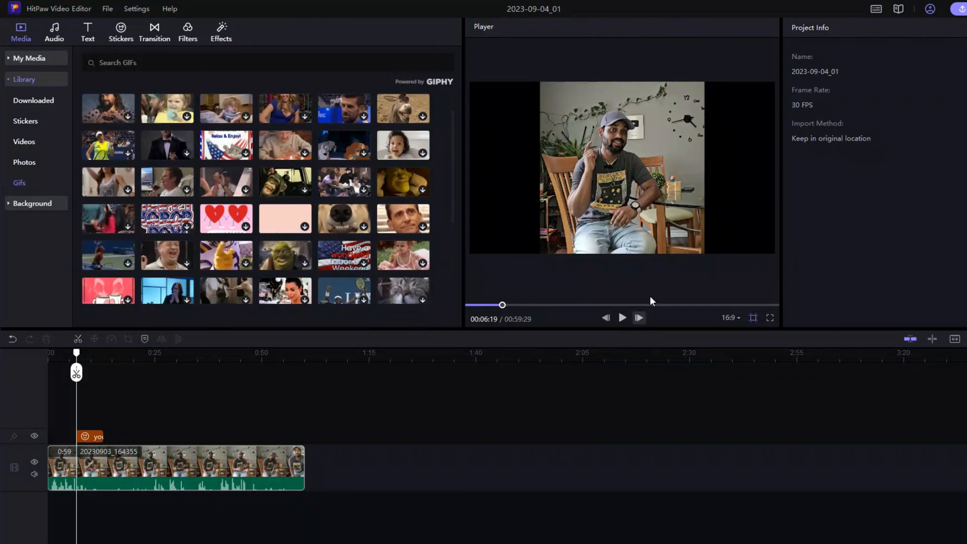
mouse_move(549, 255)
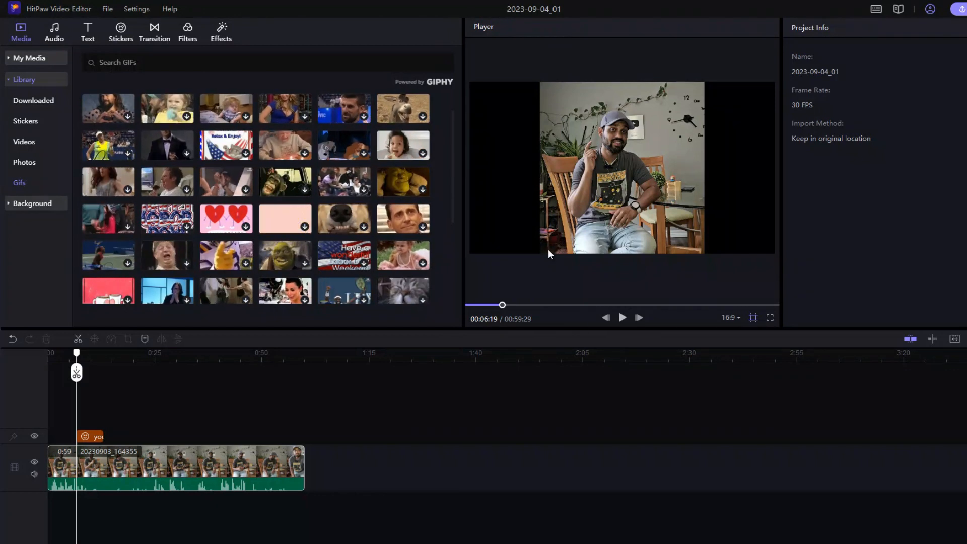
mouse_move(543, 254)
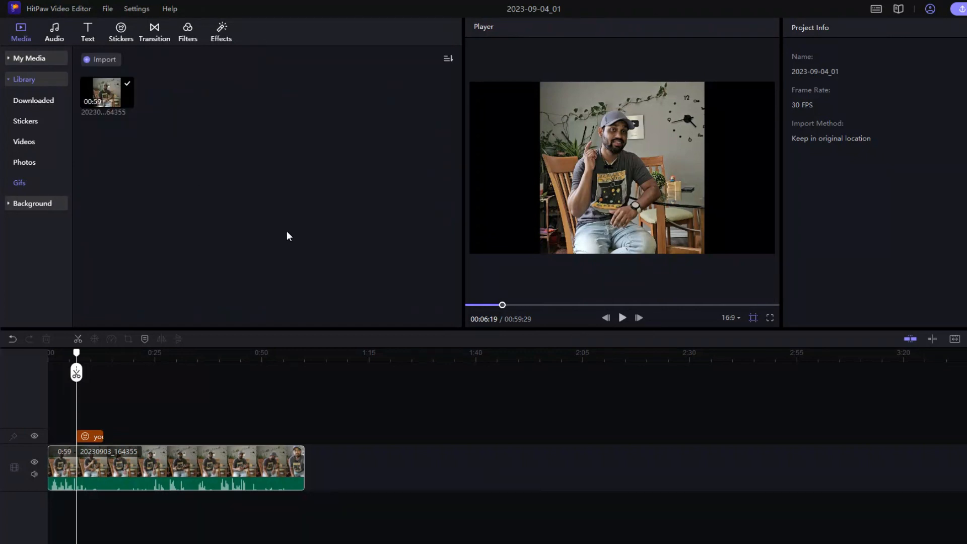
mouse_move(475, 266)
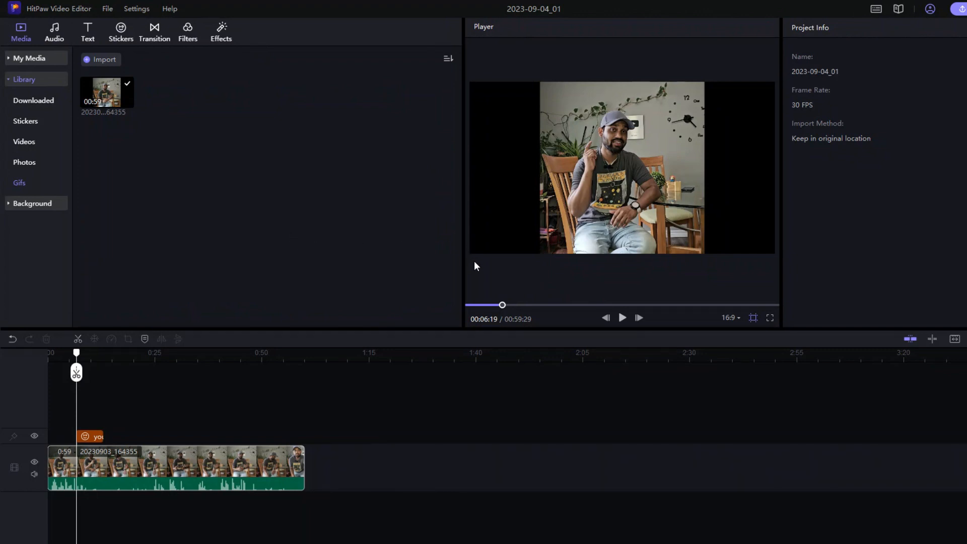
mouse_move(534, 267)
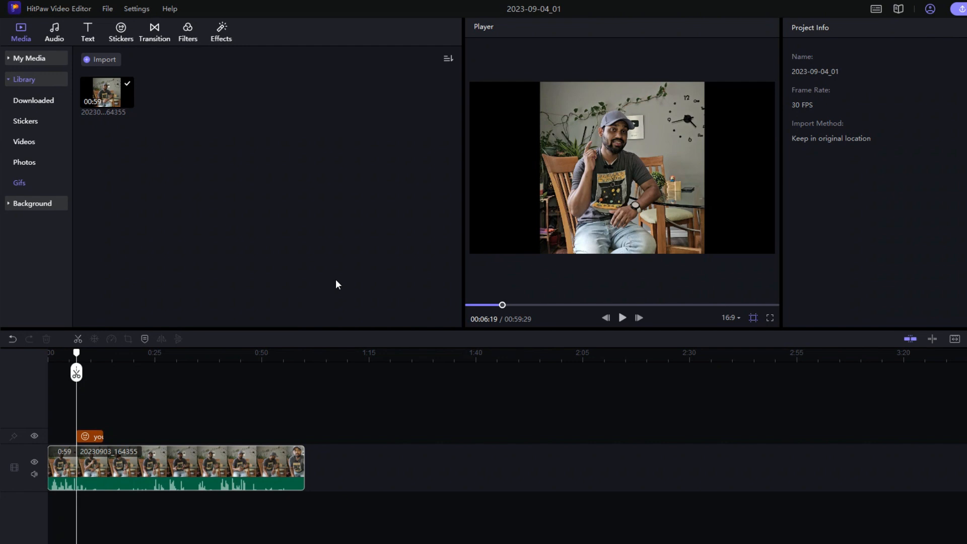
mouse_move(345, 262)
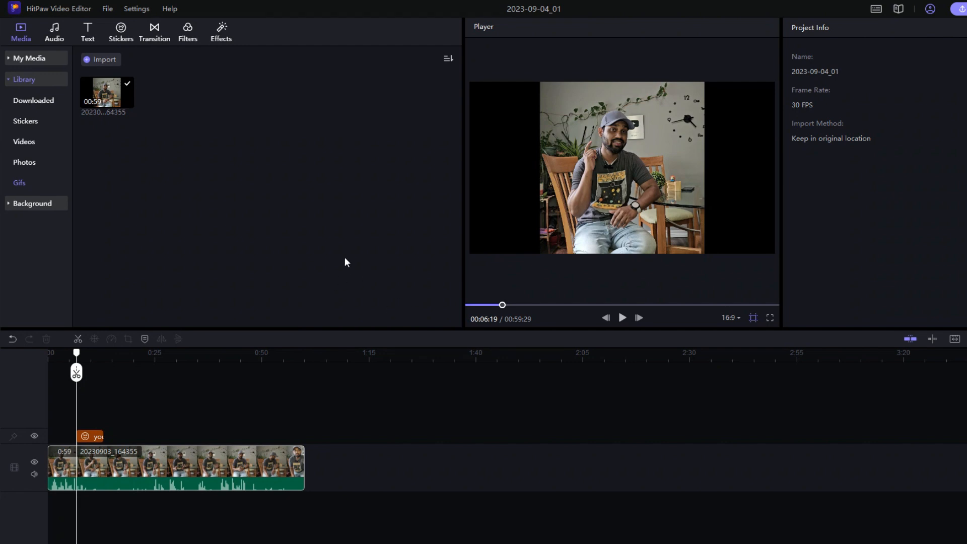
mouse_move(552, 206)
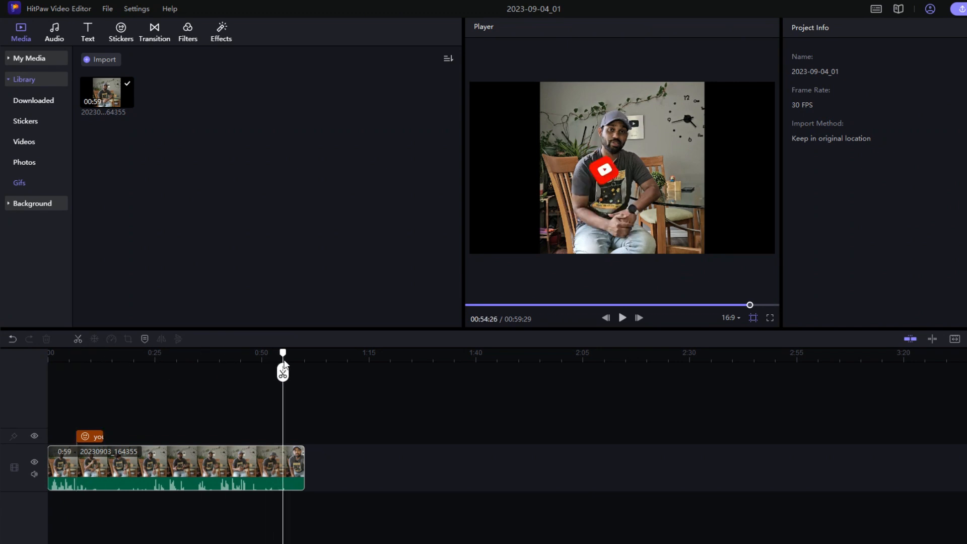
Scrub the playhead through the clip to check the subscribe sticker.
left_click_drag(283, 352, 236, 353)
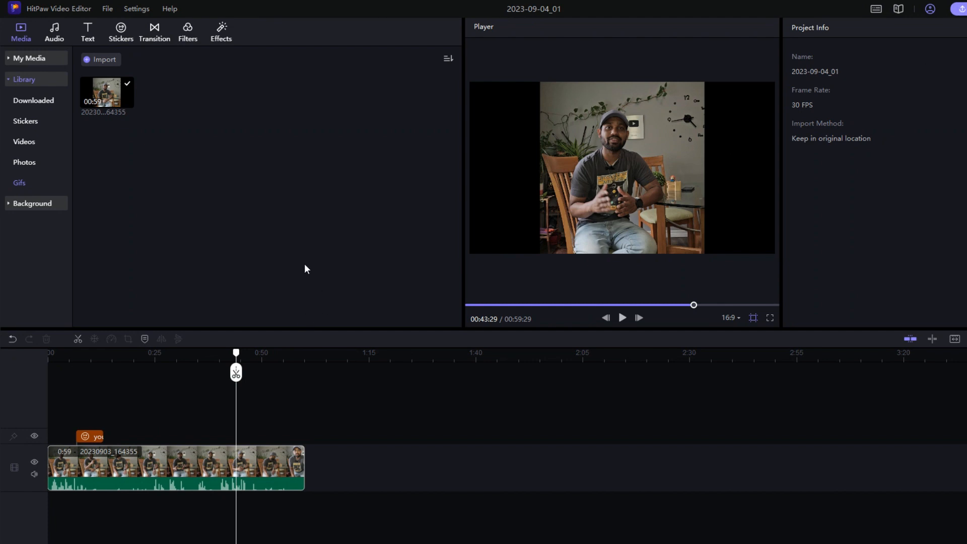
Preview the Colorize effect from the Basic effects library.
left_click(221, 30)
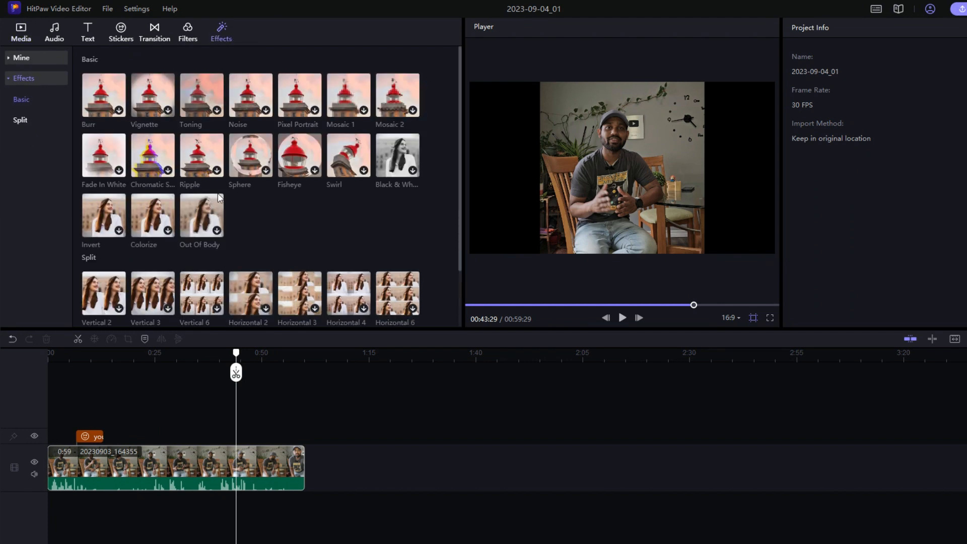
mouse_move(152, 217)
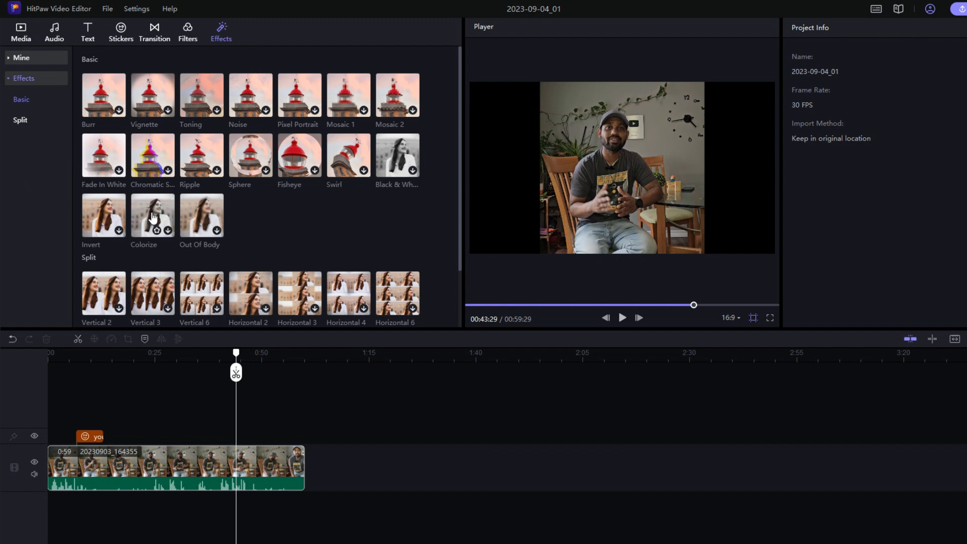
left_click(152, 214)
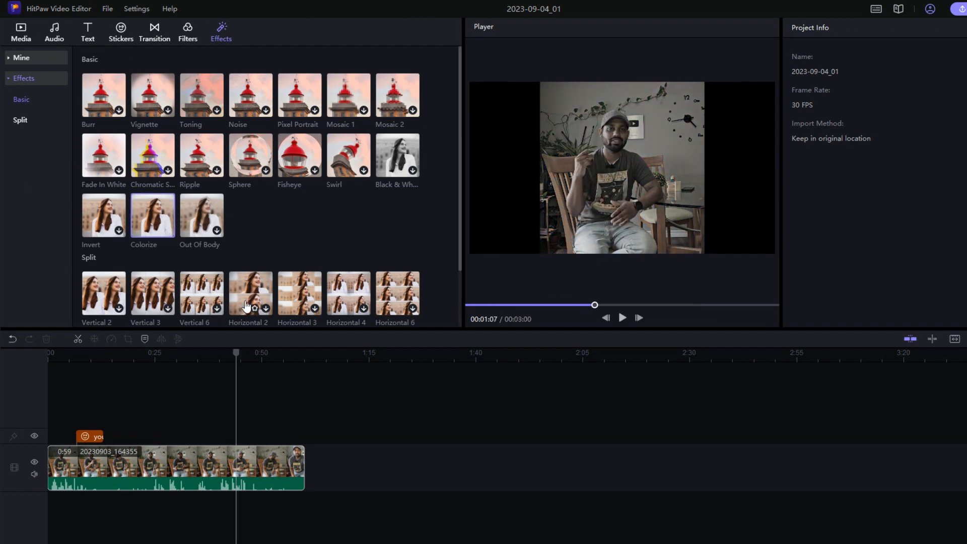